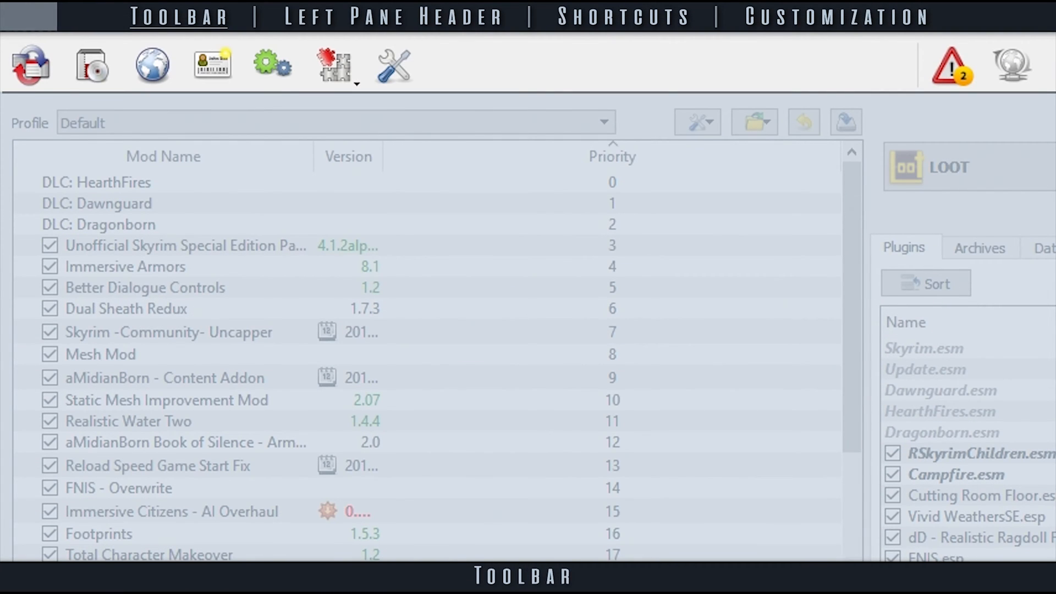
mouse_move(34, 71)
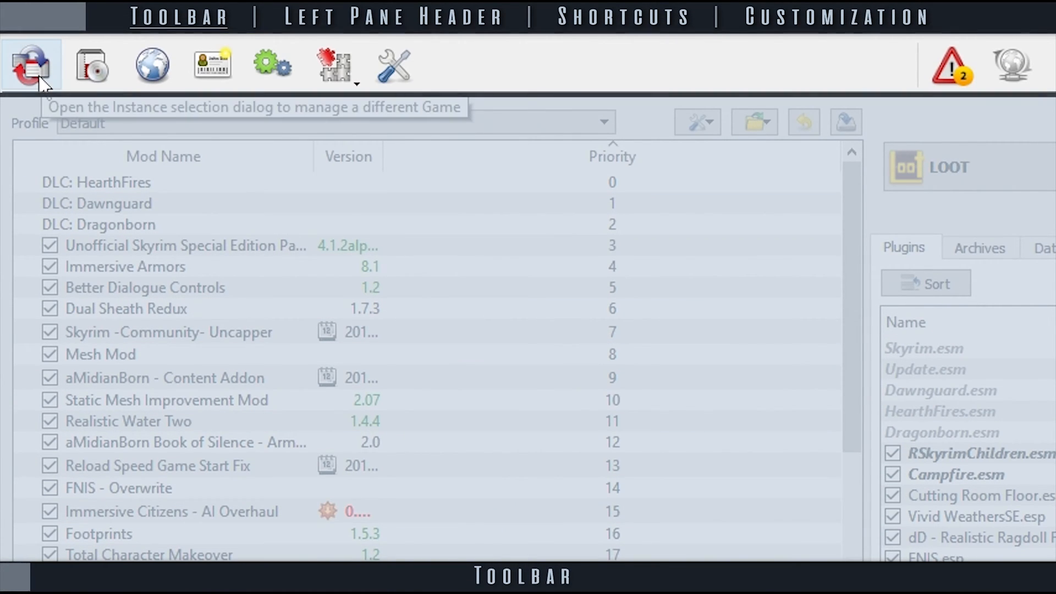
Step: Open the Modify Executables dialog listing SKSE, LOOT, xEdit and More Heapspace
click(34, 60)
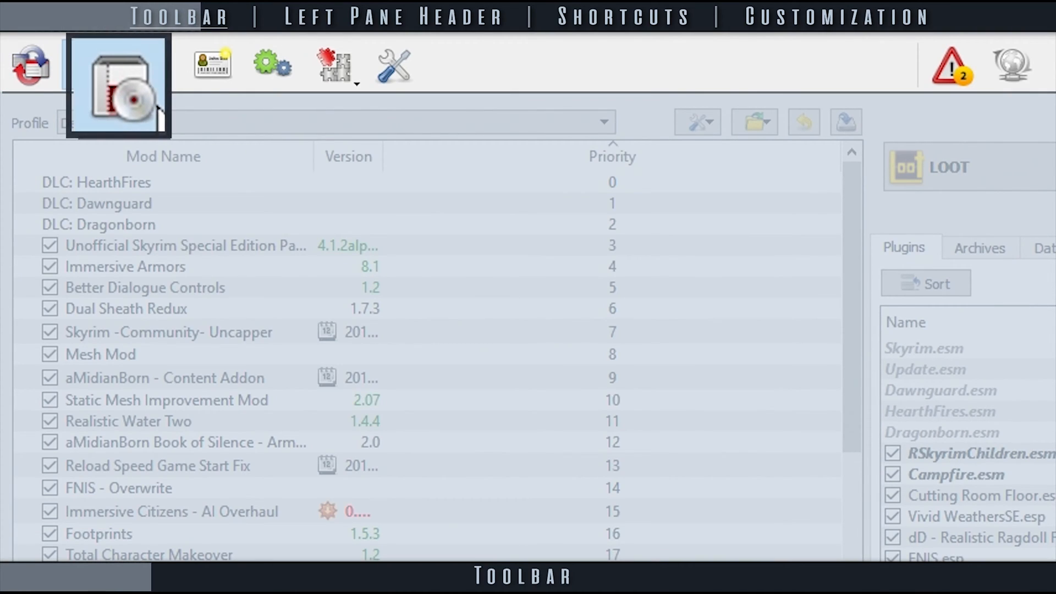
click(115, 83)
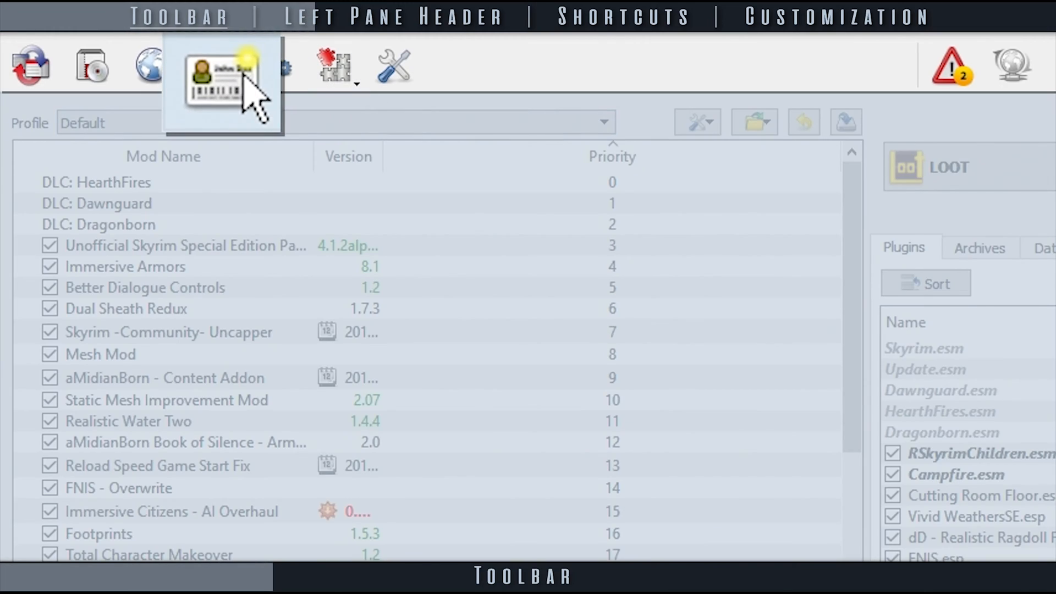
click(220, 75)
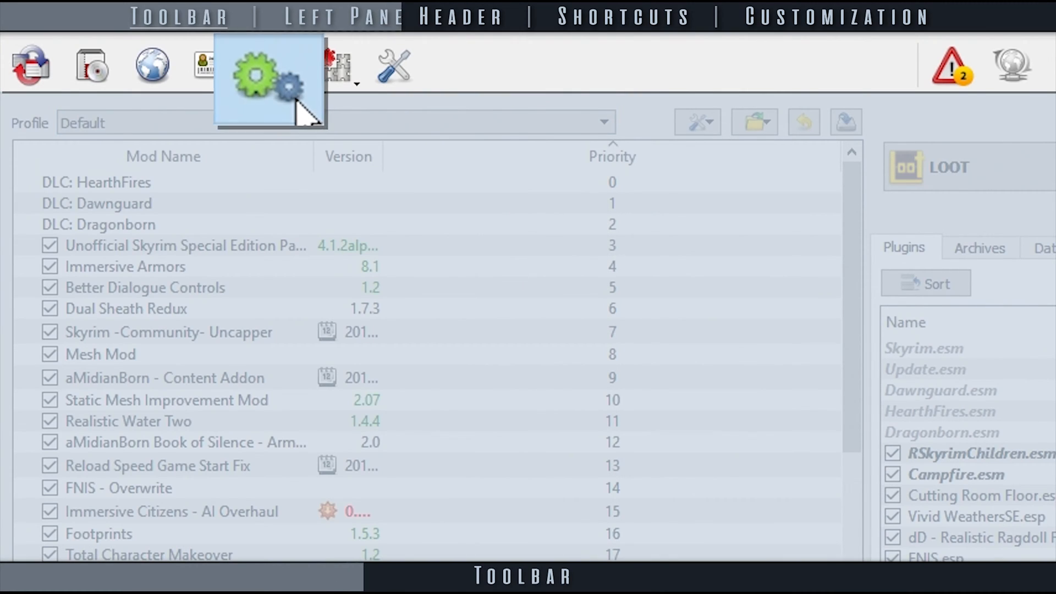
click(271, 71)
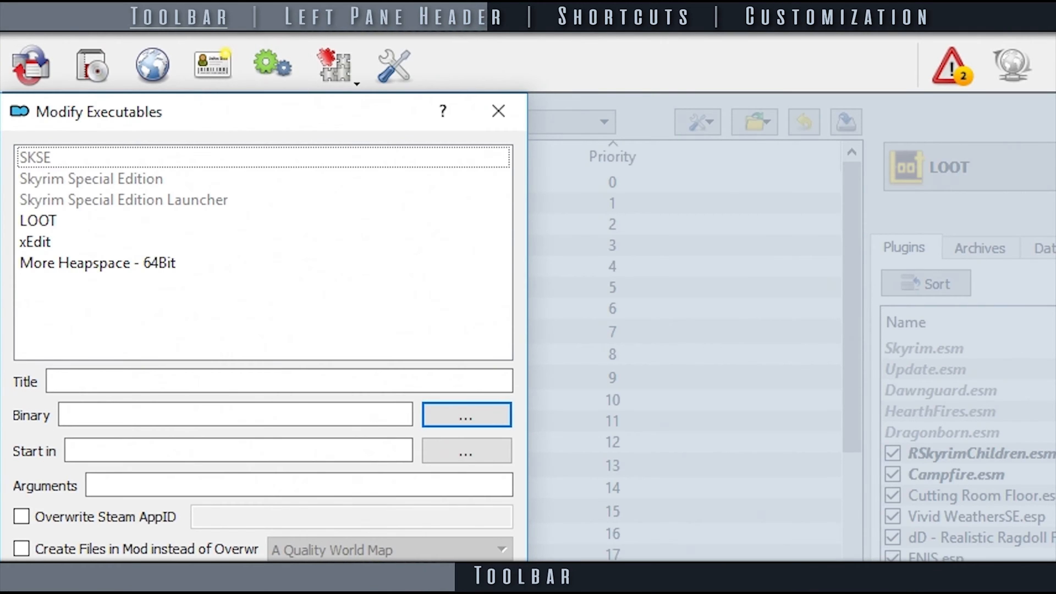
Step: Check the Tools dropdown's INI Editor and Configurator, then open Settings on General
click(336, 64)
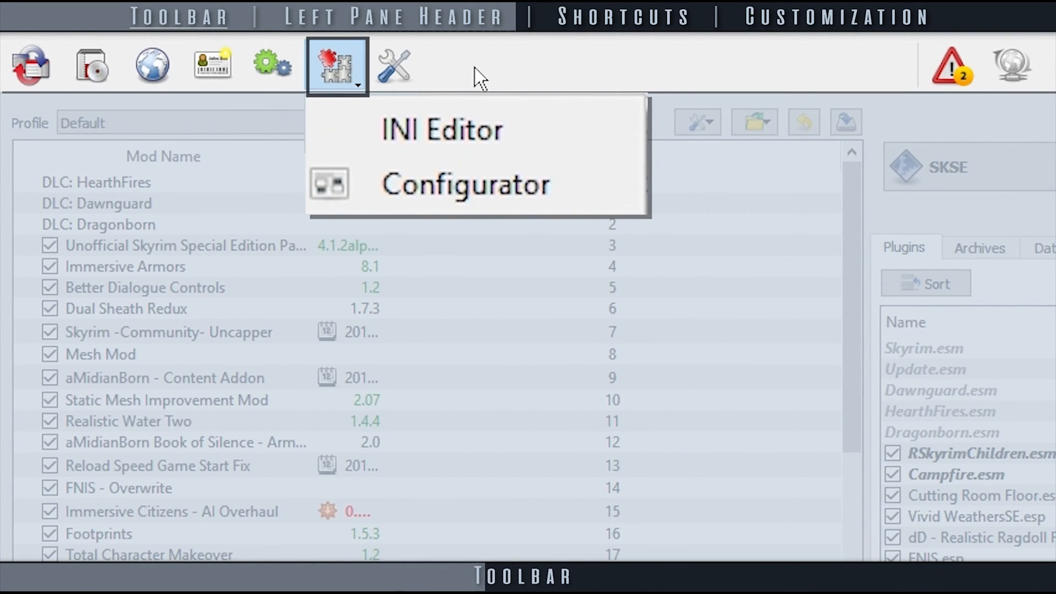
mouse_move(629, 154)
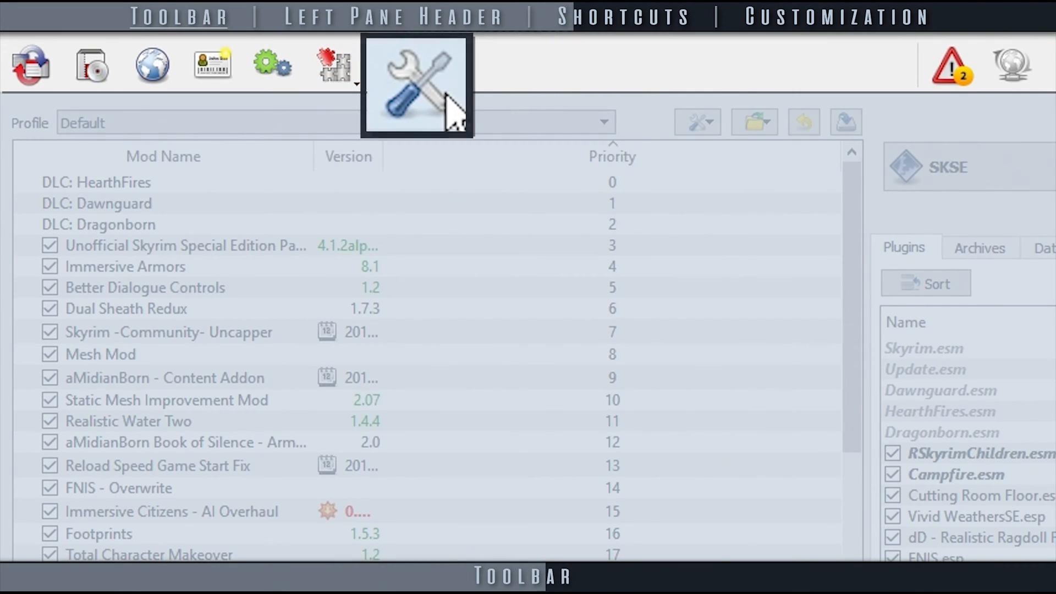
click(416, 82)
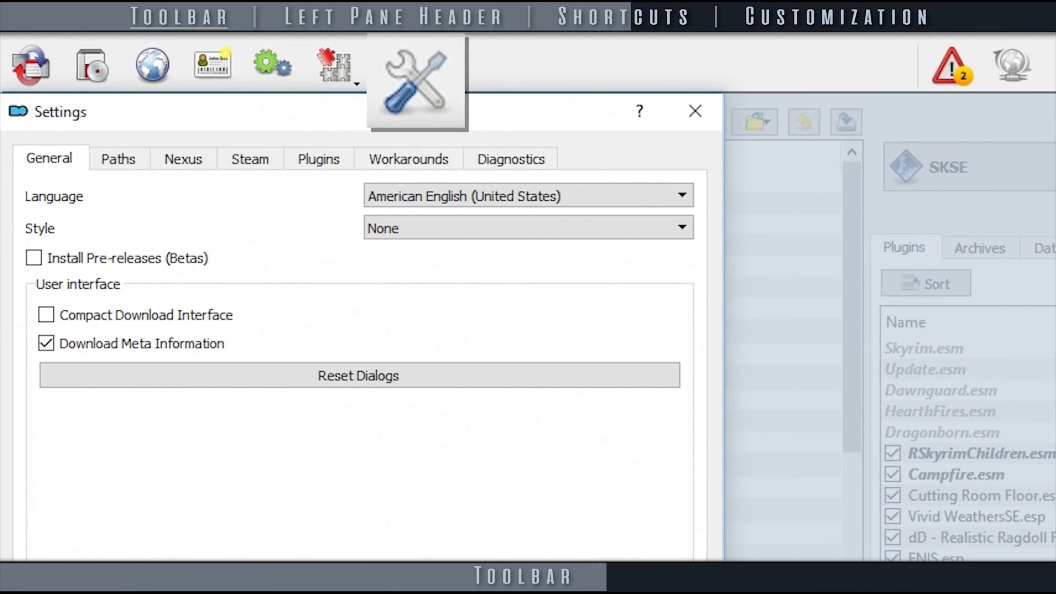
Step: Open the Problems dialog showing overwrite files and missing masters
click(950, 66)
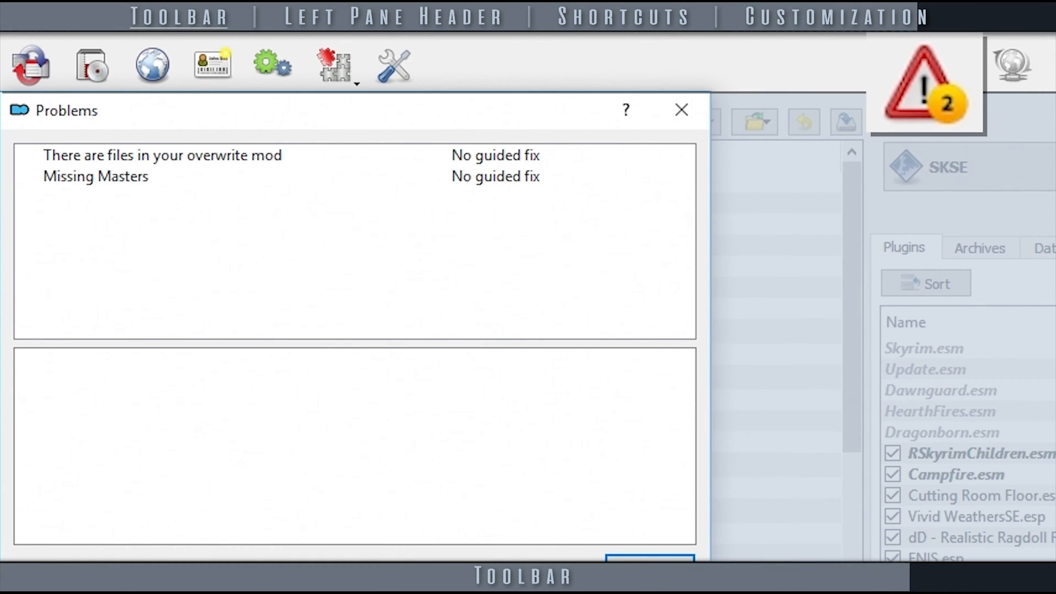
Step: Close the Problems dialog, leaving the Default profile picker in focus
click(160, 155)
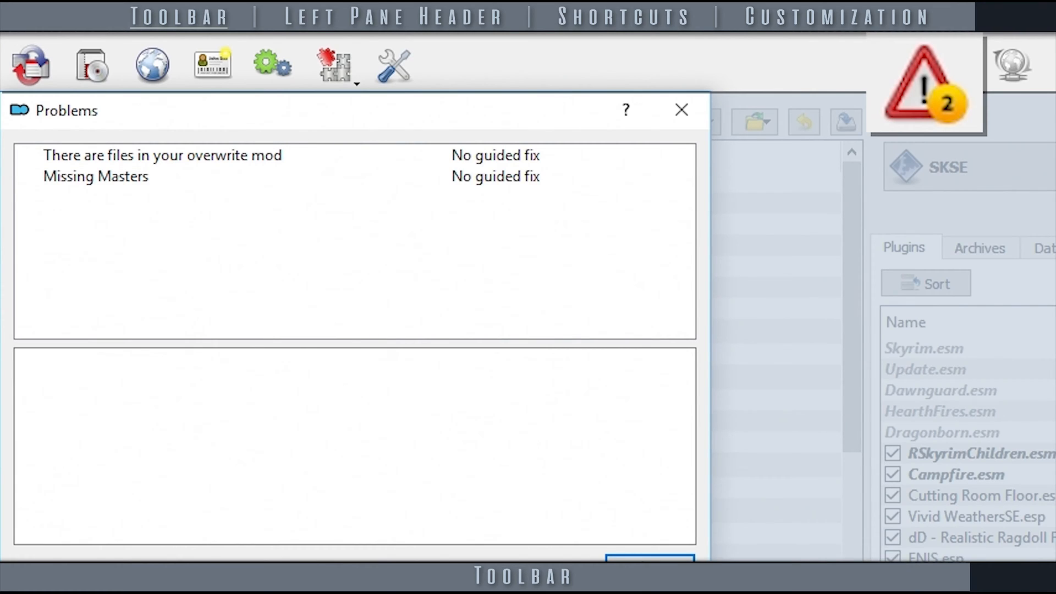
click(680, 110)
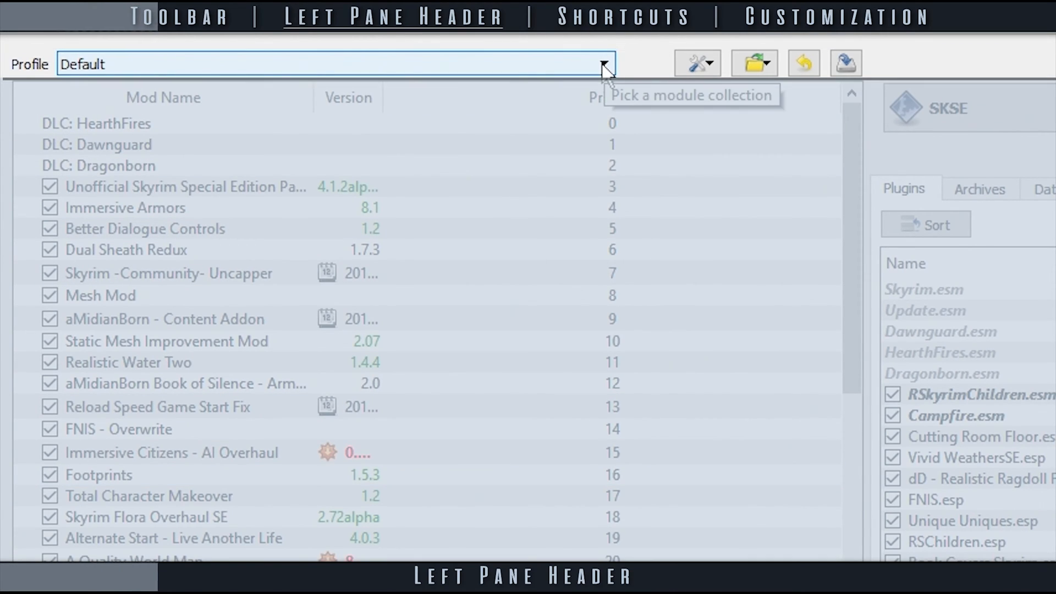
click(603, 63)
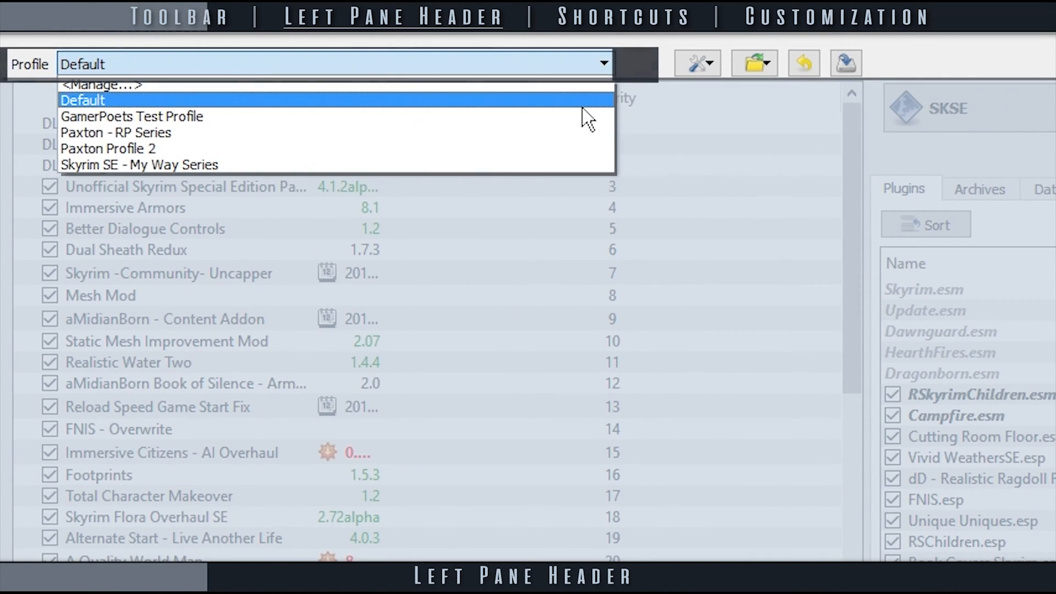
click(132, 116)
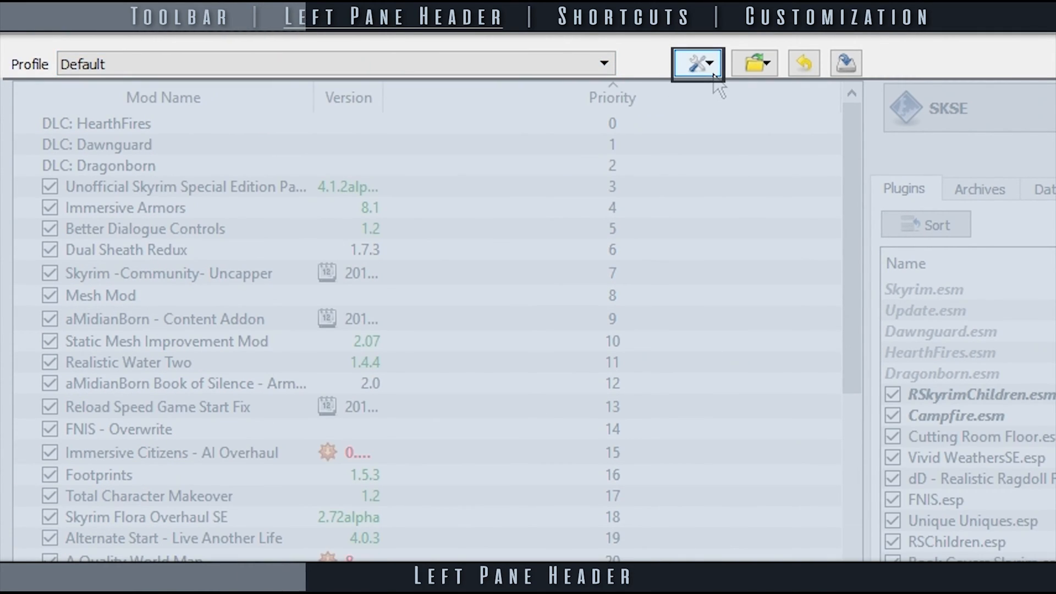
click(696, 62)
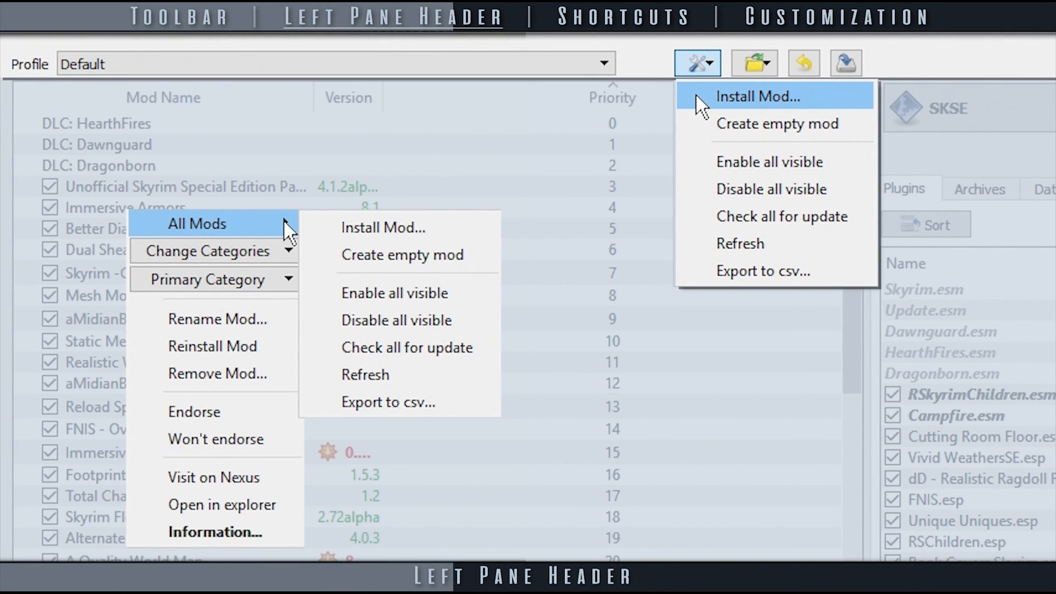
click(754, 62)
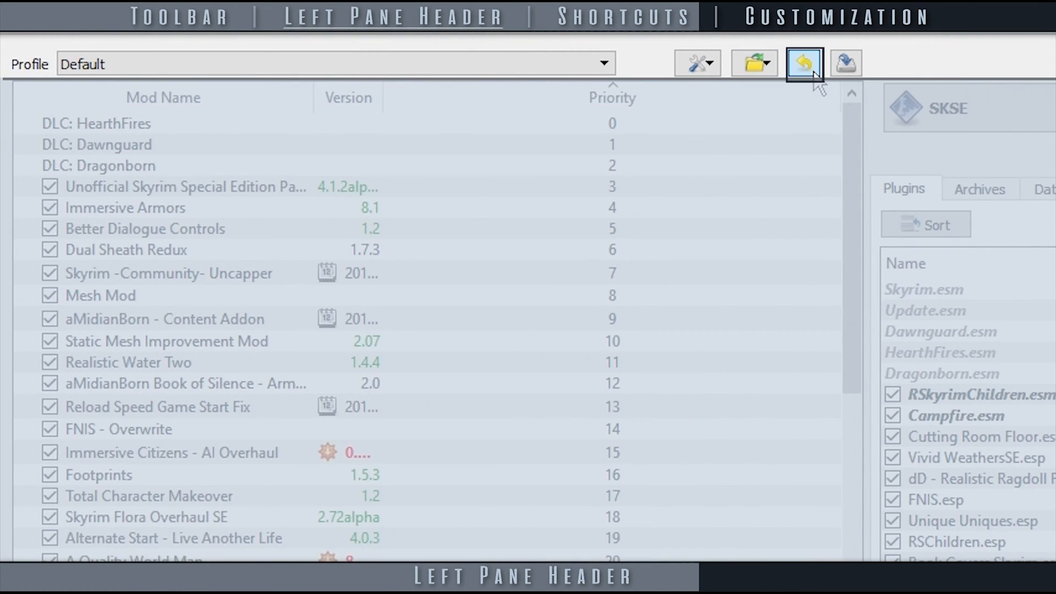
Step: Cancel a backup restore, create a mod list backup, and select LOOT as the executable
click(800, 63)
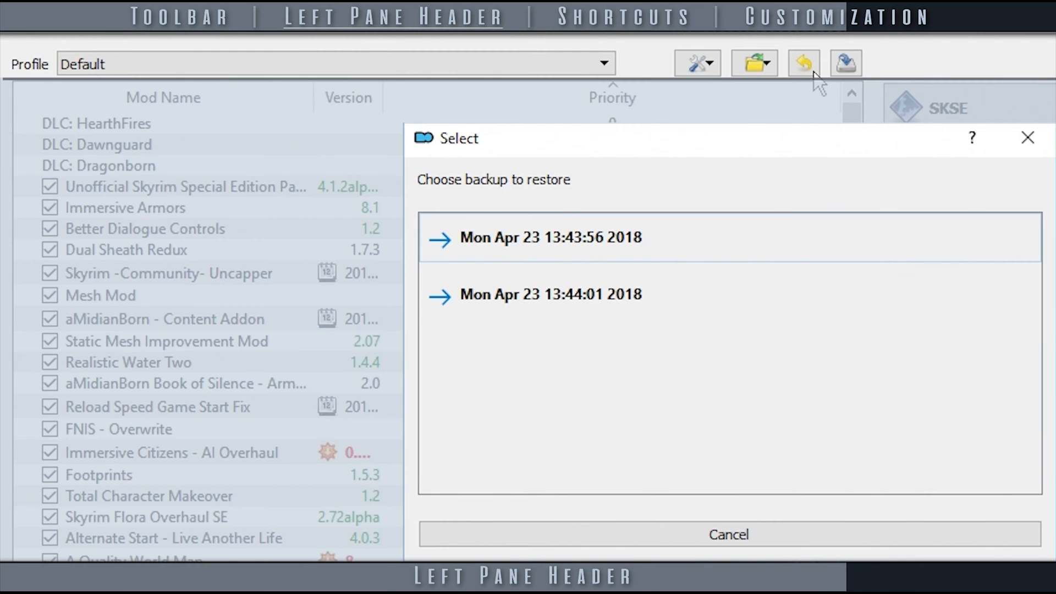
click(846, 63)
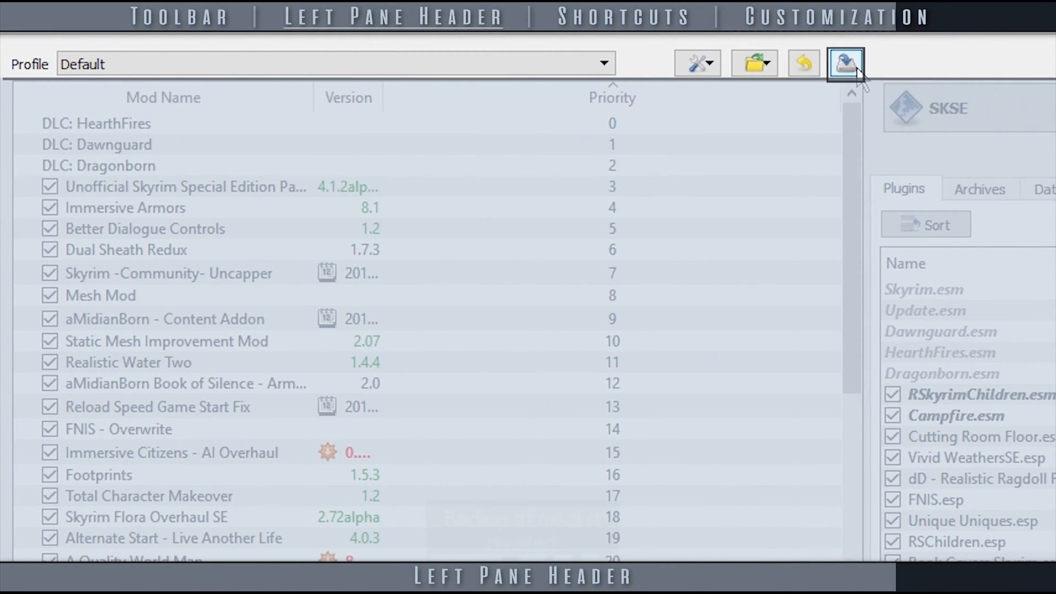
click(847, 64)
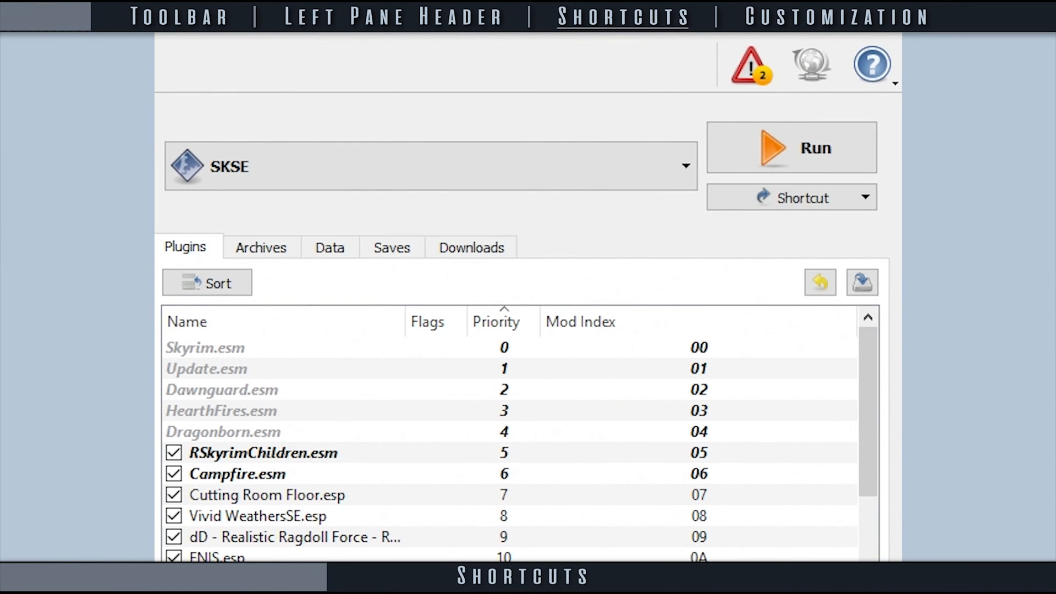
click(865, 198)
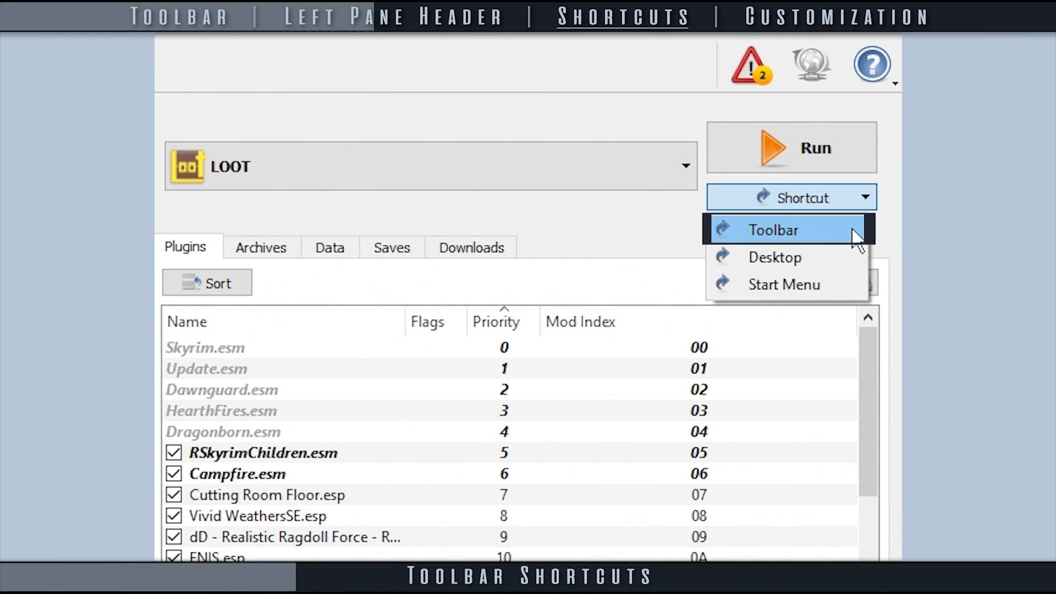
Step: Add a LOOT shortcut to the toolbar and a desktop shortcut for xEdit
click(773, 229)
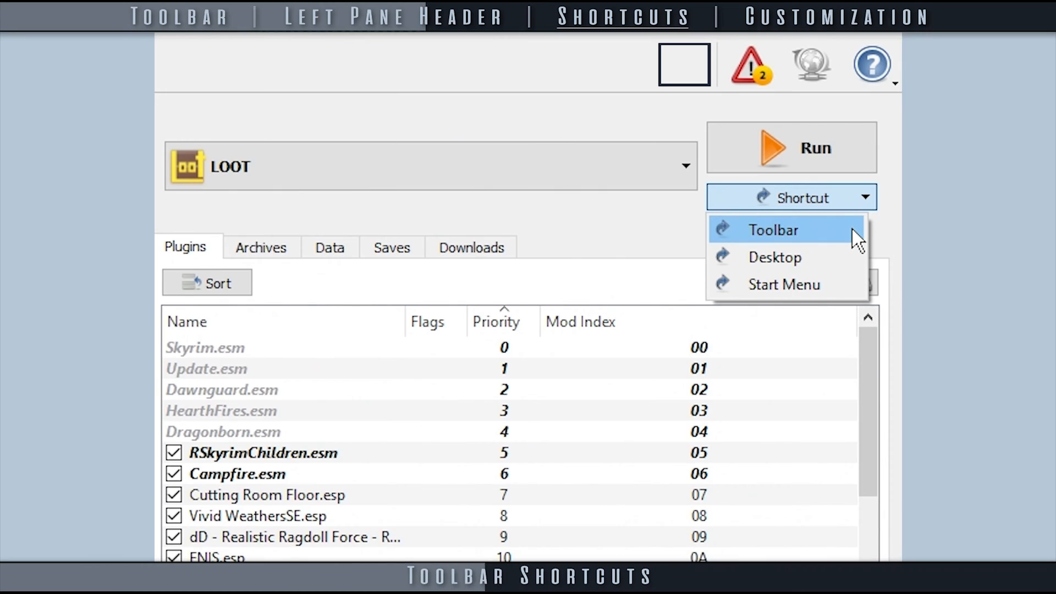
click(773, 230)
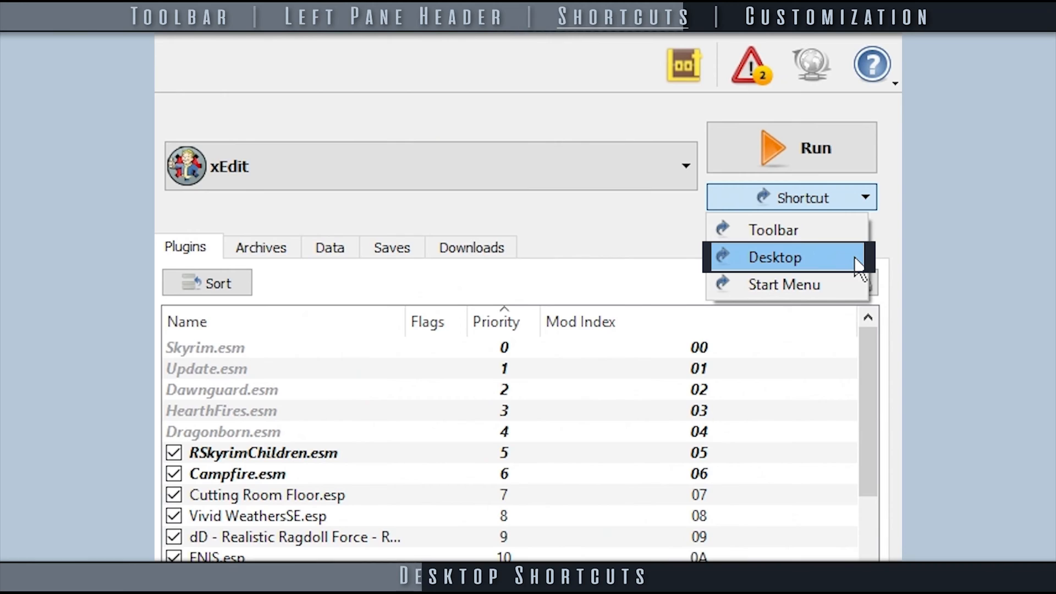
click(783, 257)
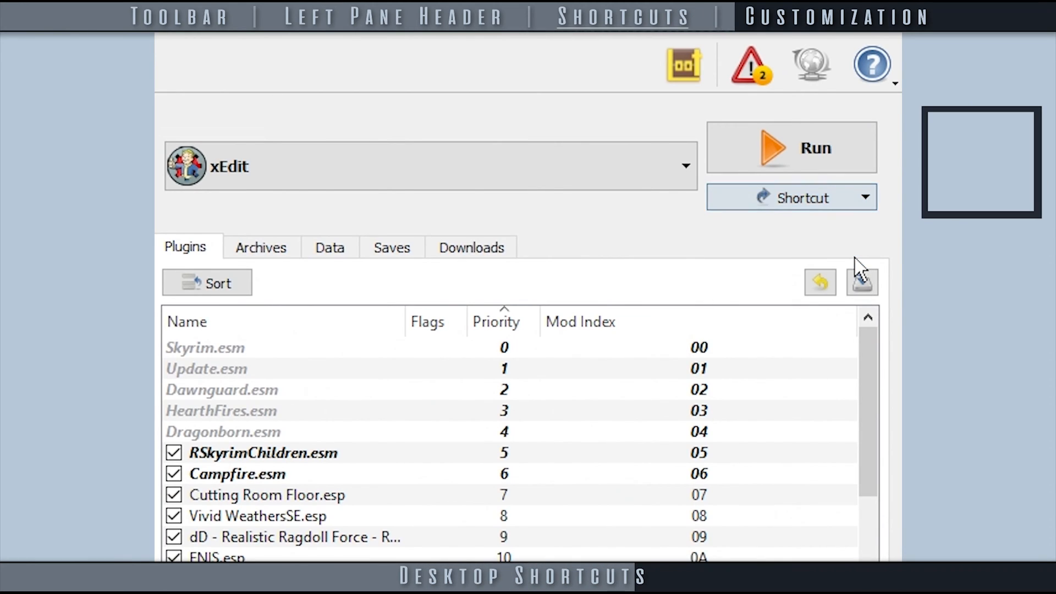
click(792, 197)
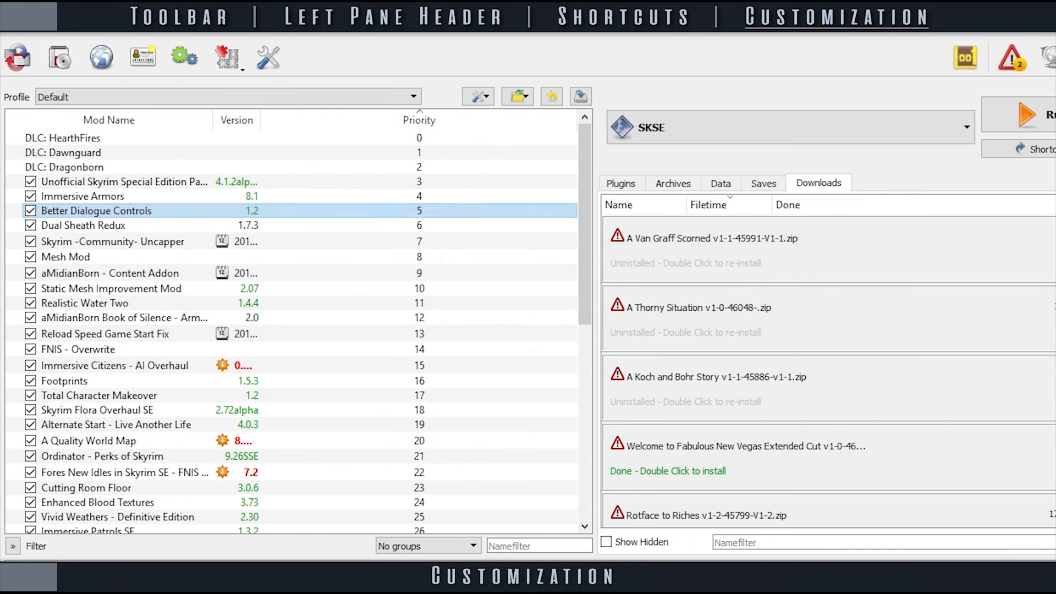
Step: In Settings, briefly try Chinese, revert to American English, and apply the dark.qss style
click(269, 57)
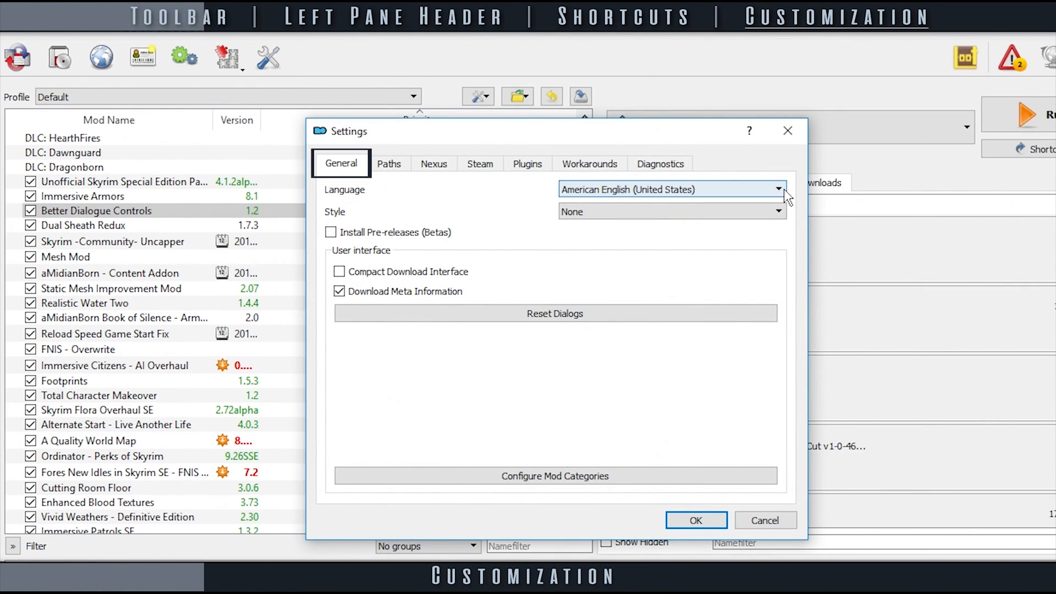
click(778, 189)
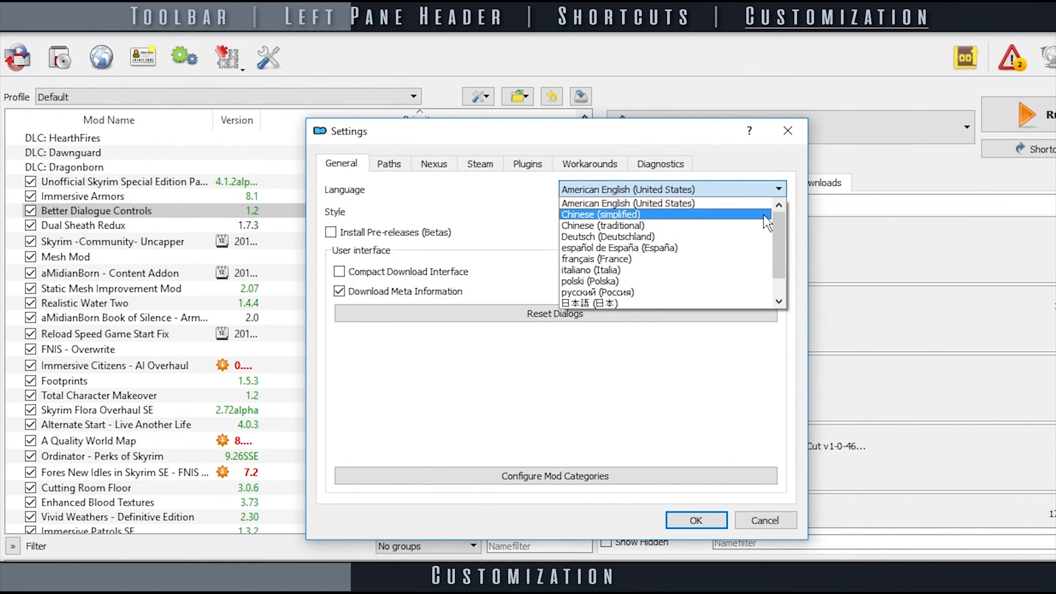
click(599, 214)
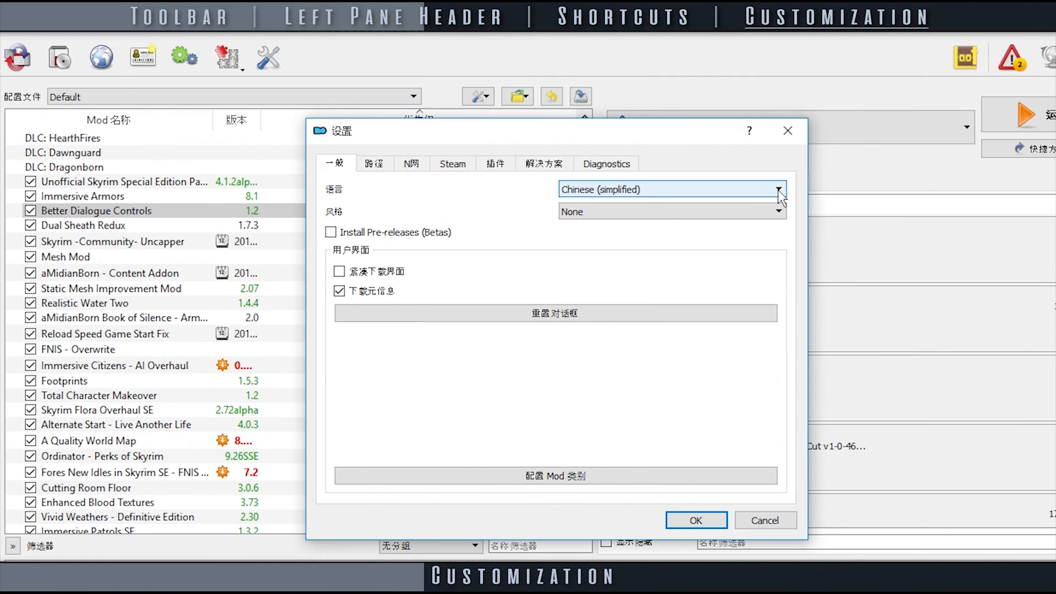
click(778, 189)
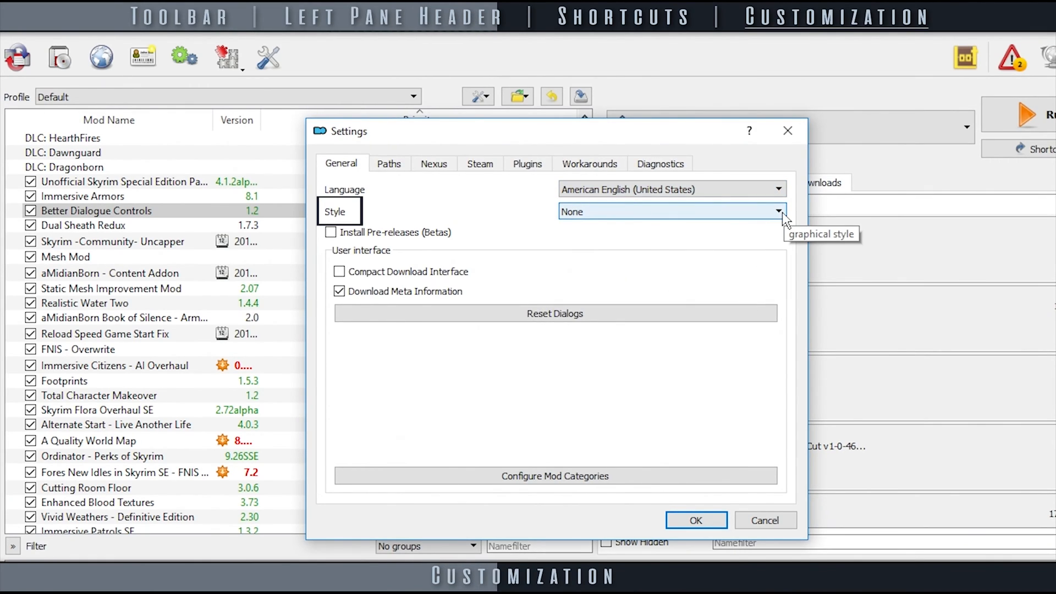
click(777, 211)
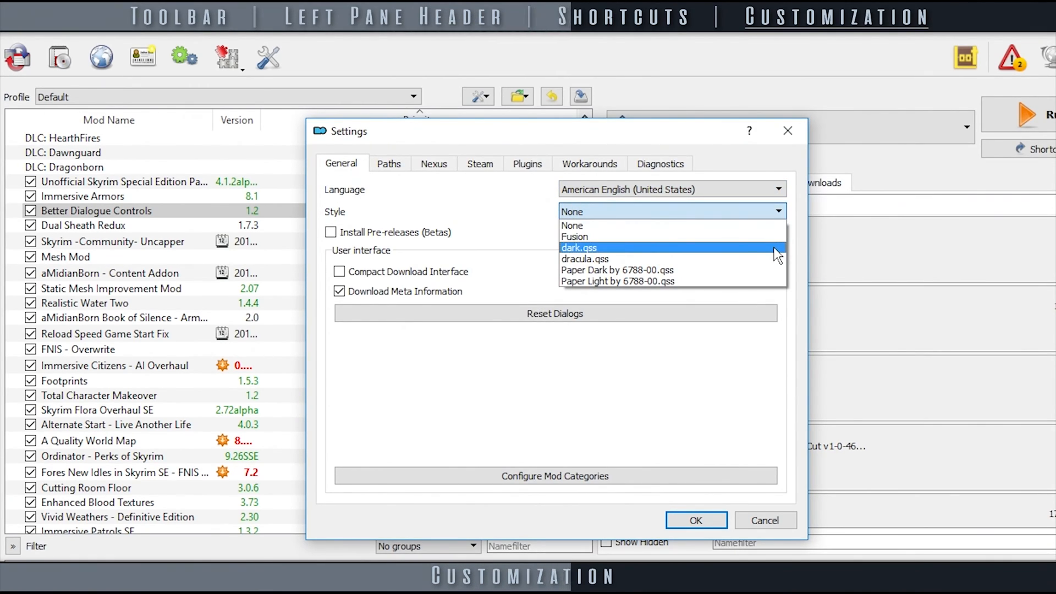
click(578, 247)
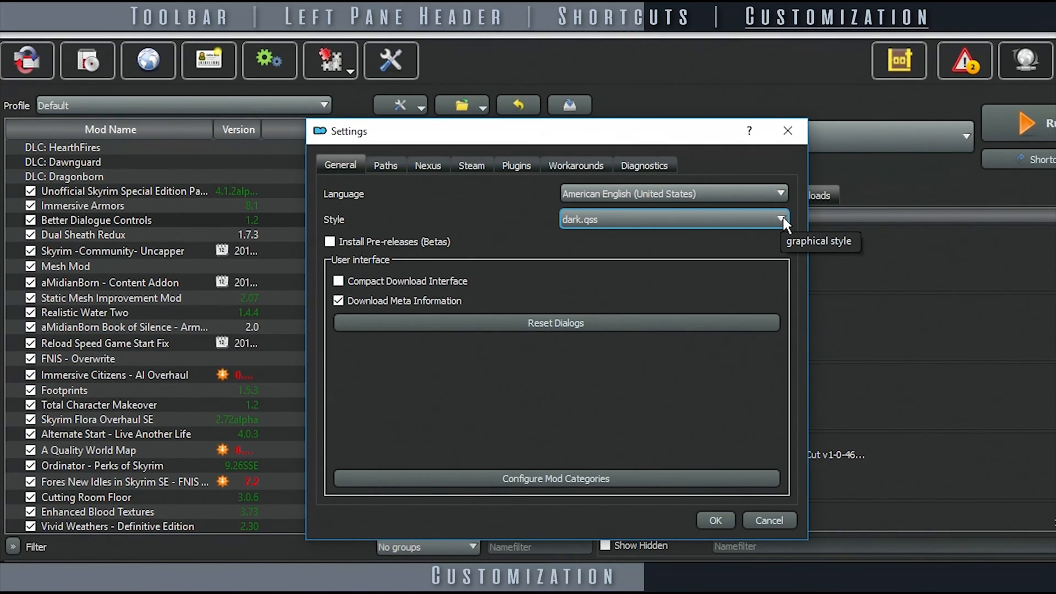